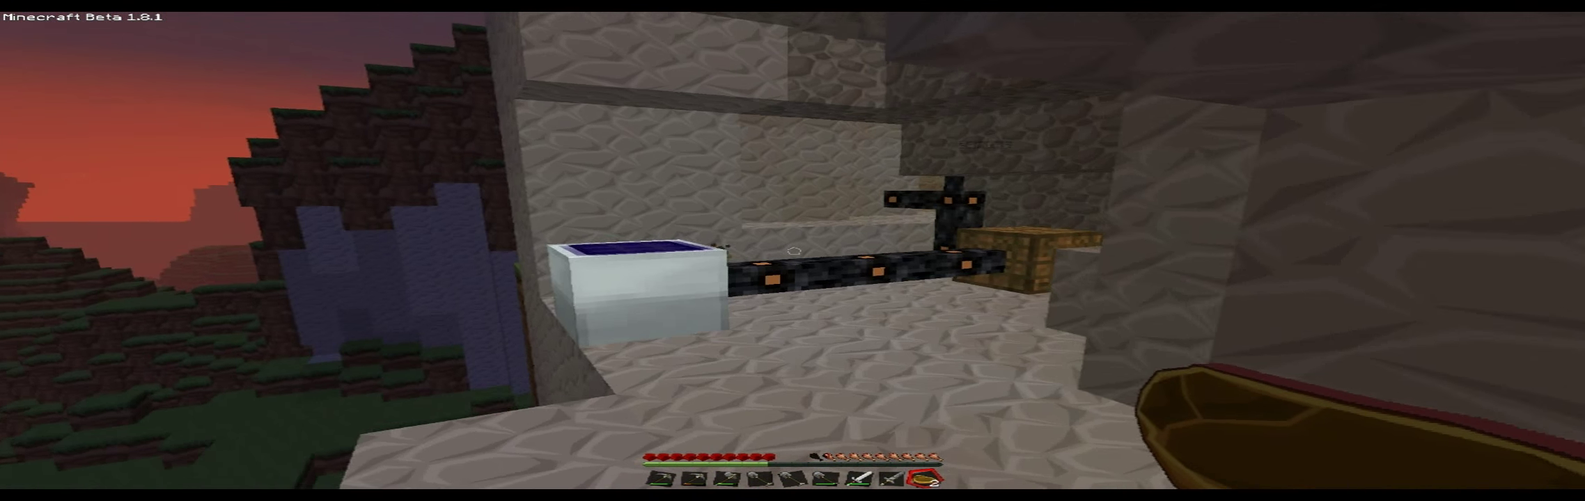
{"action": "mouse_move", "coordinate": [792, 251]}
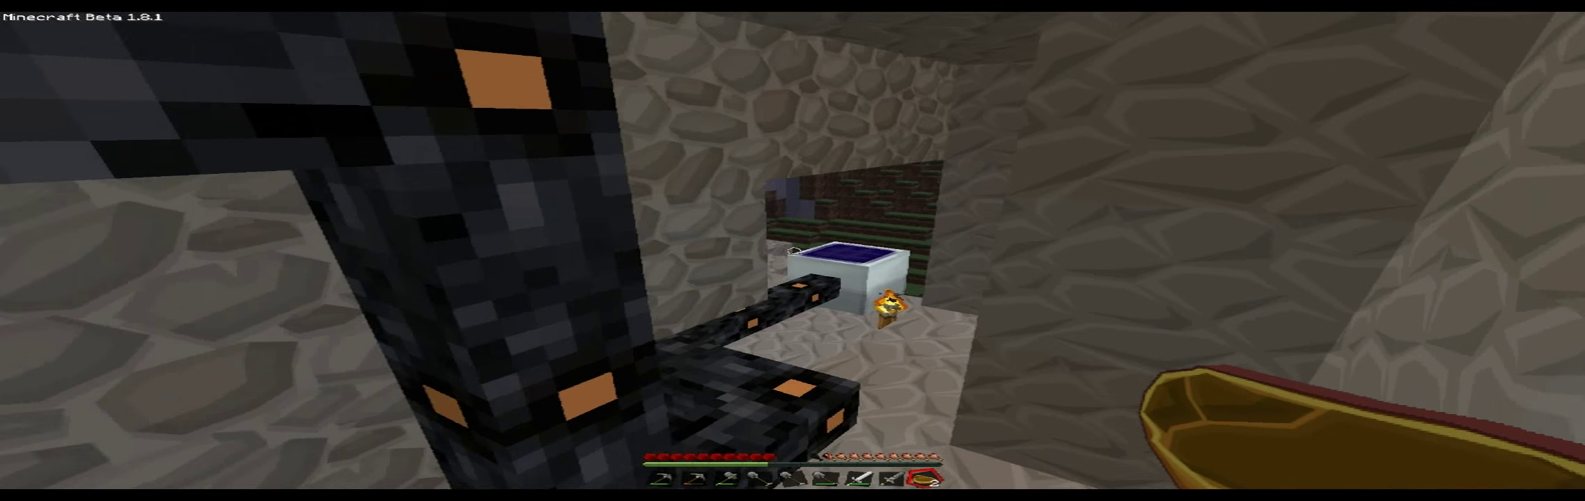
{"action": "mouse_move", "coordinate": [792, 251]}
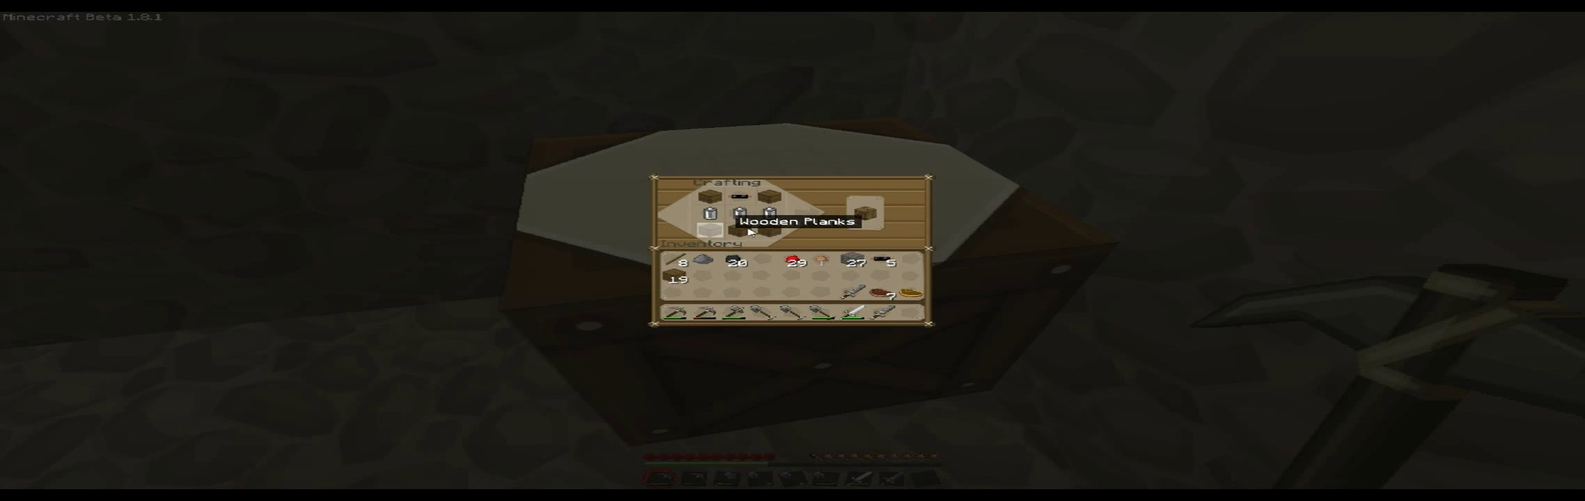
Step: Close the crafting table interface to return to the base with the connected machines
{"action": "key", "text": "Escape"}
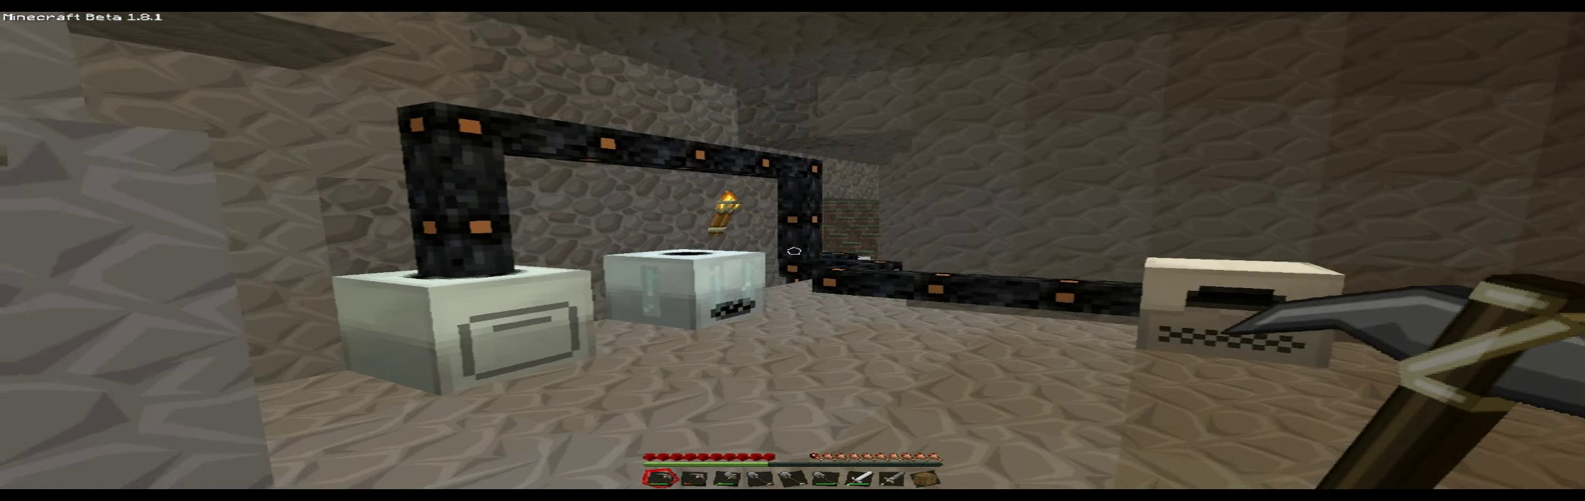
{"action": "mouse_move", "coordinate": [792, 250]}
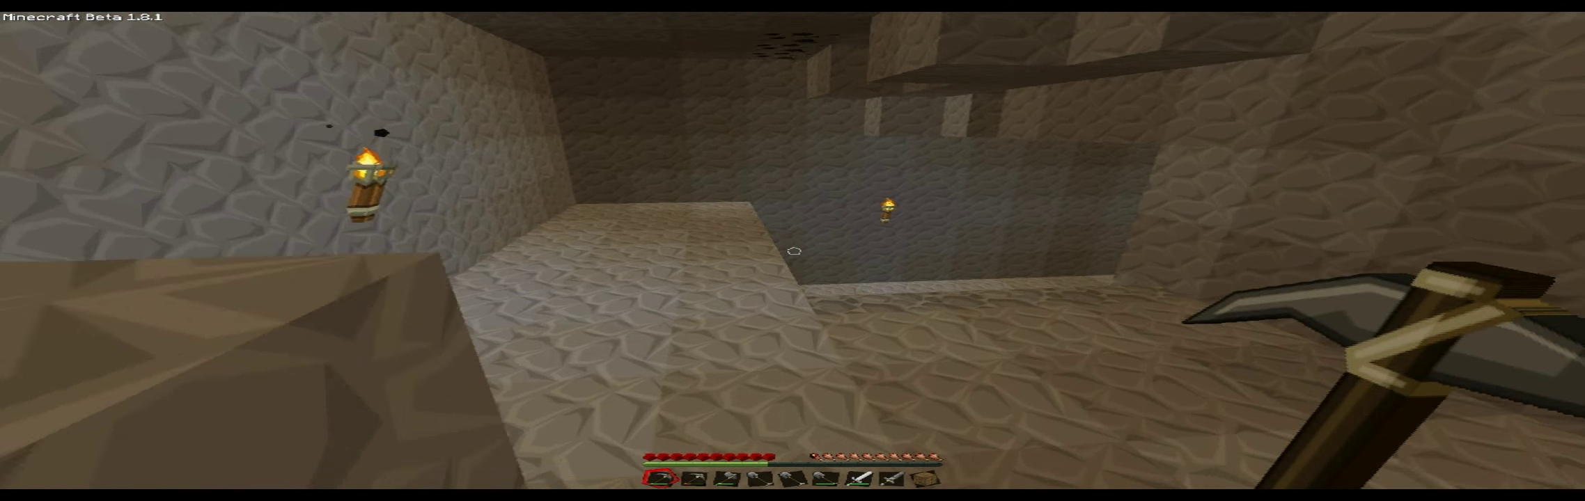
{"action": "mouse_move", "coordinate": [794, 252]}
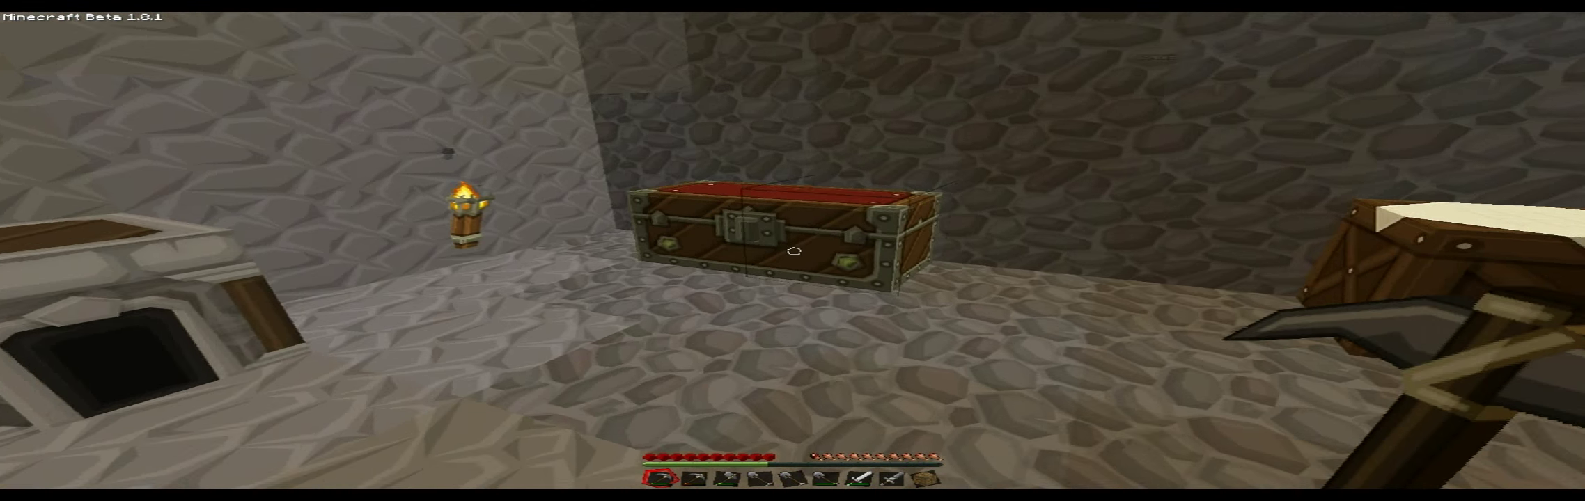
{"action": "mouse_move", "coordinate": [792, 251]}
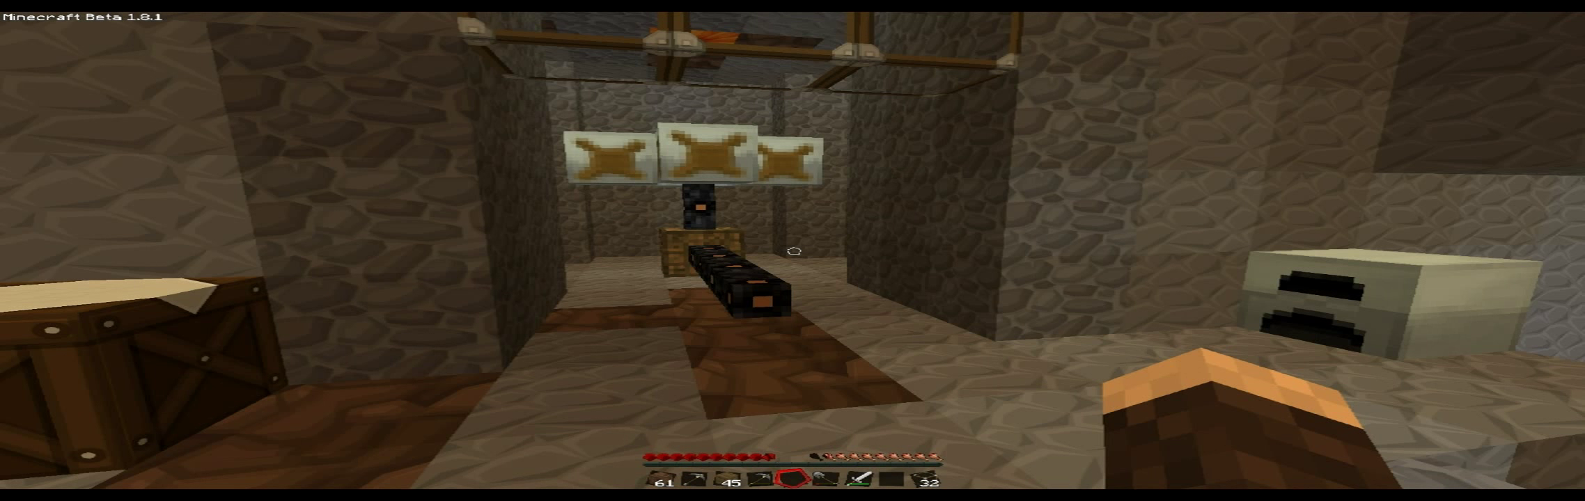
{"action": "mouse_move", "coordinate": [792, 251]}
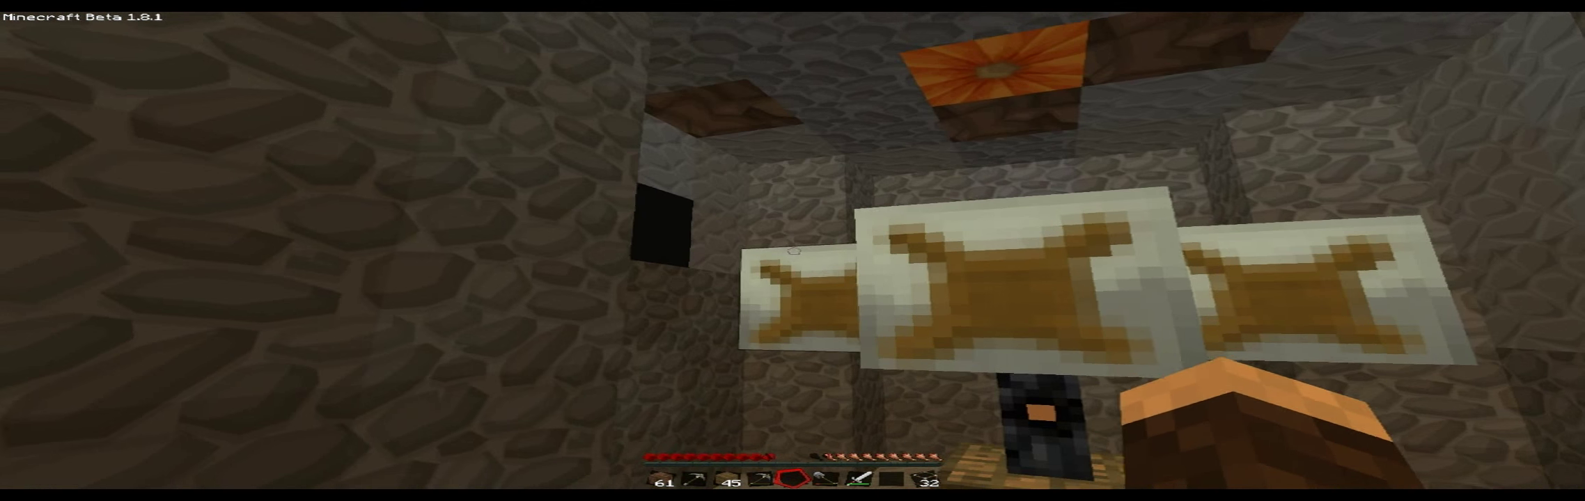
{"action": "mouse_move", "coordinate": [792, 251]}
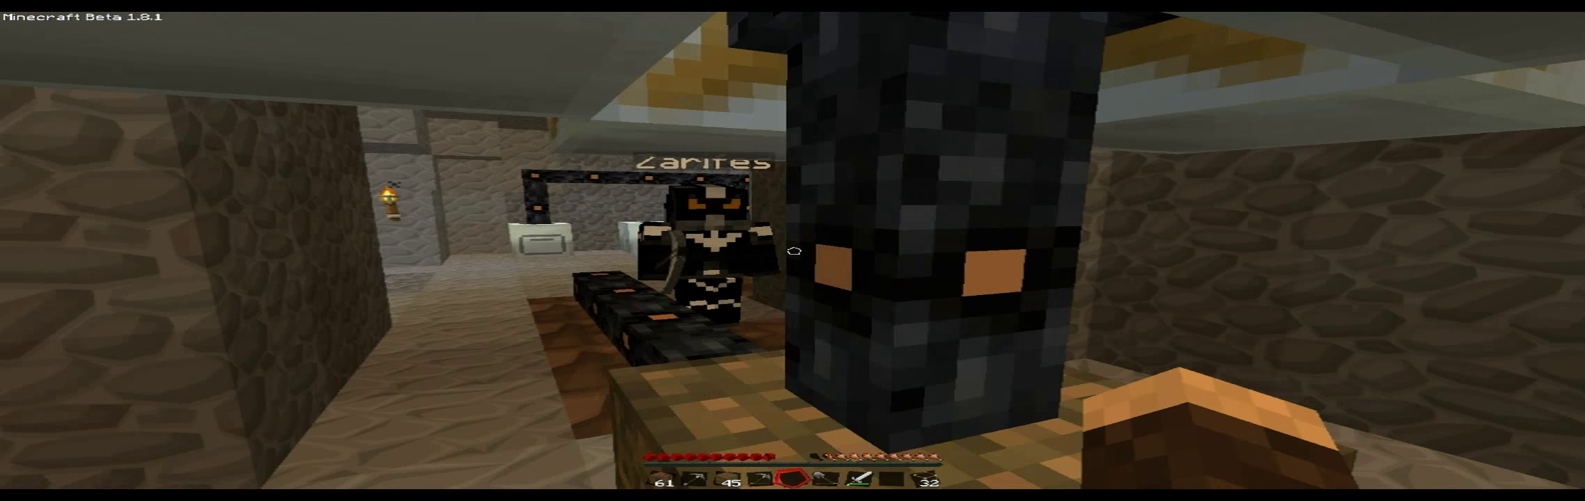
{"action": "mouse_move", "coordinate": [794, 252]}
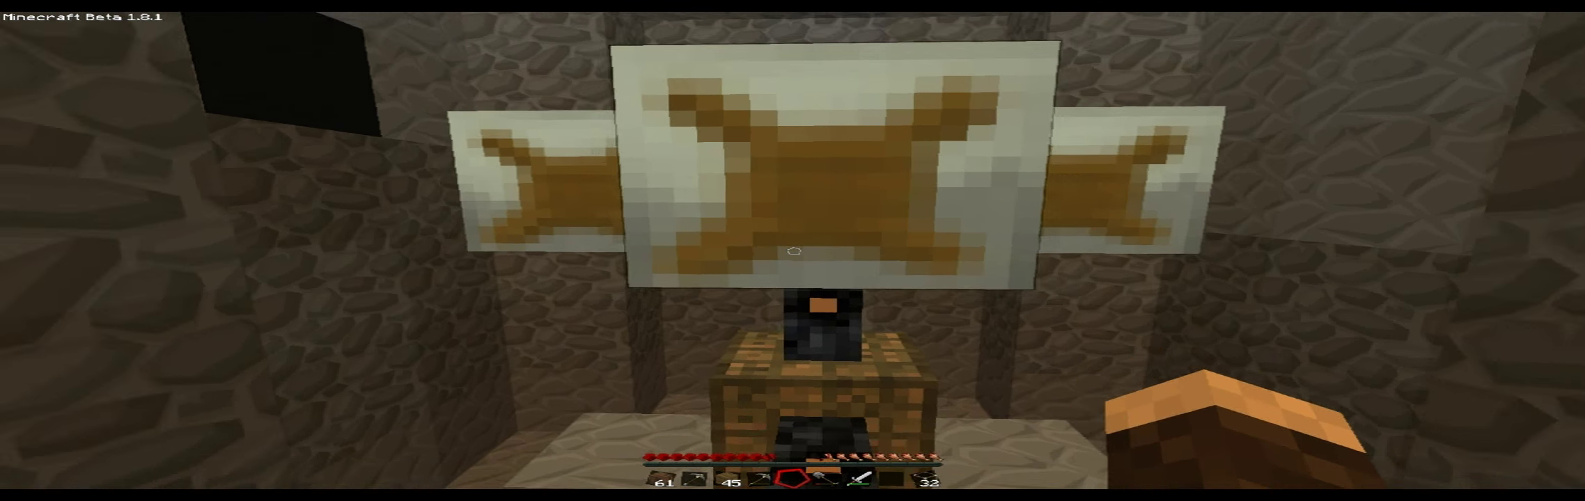
{"action": "mouse_move", "coordinate": [792, 251]}
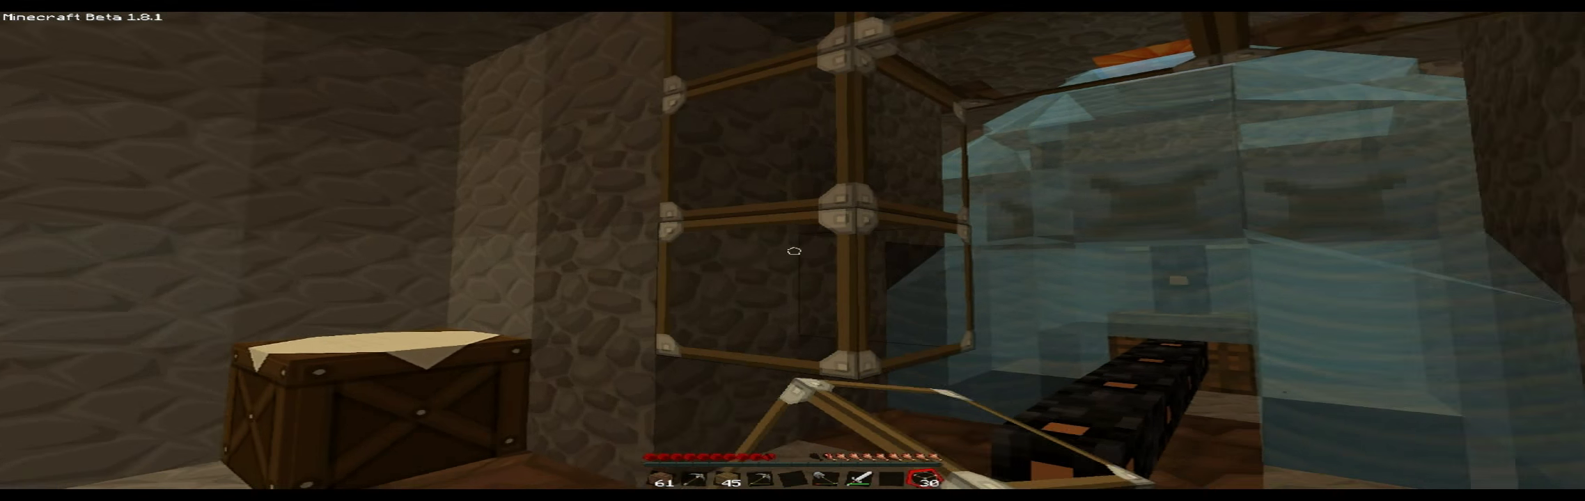
{"action": "mouse_move", "coordinate": [792, 251]}
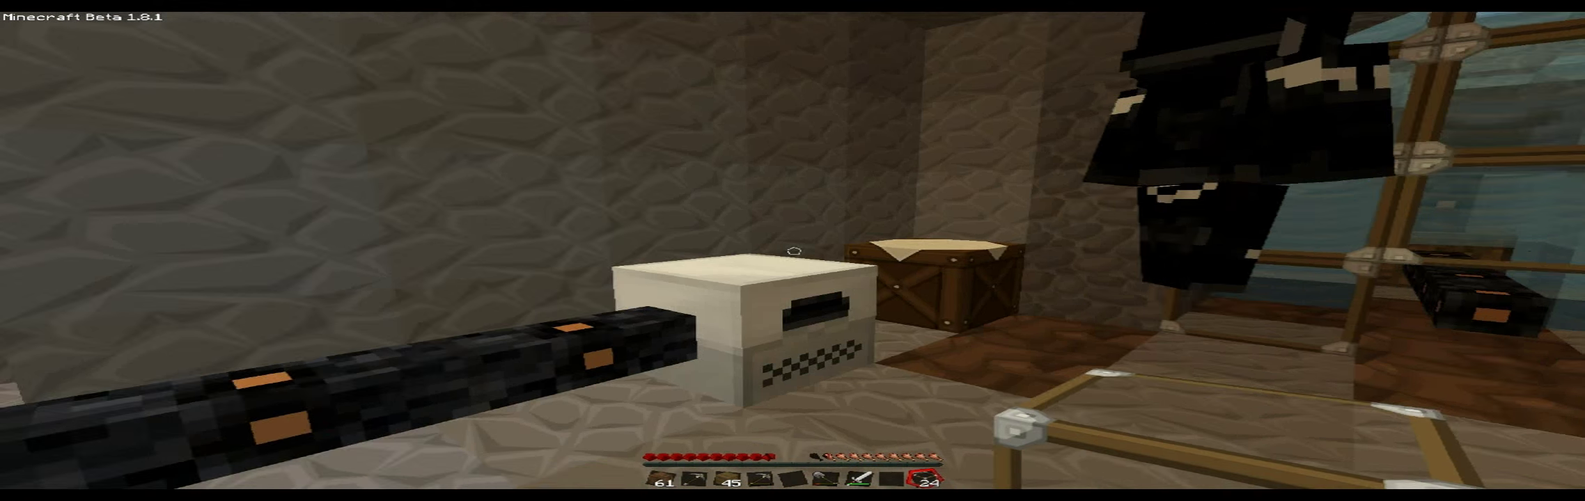
{"action": "mouse_move", "coordinate": [792, 250]}
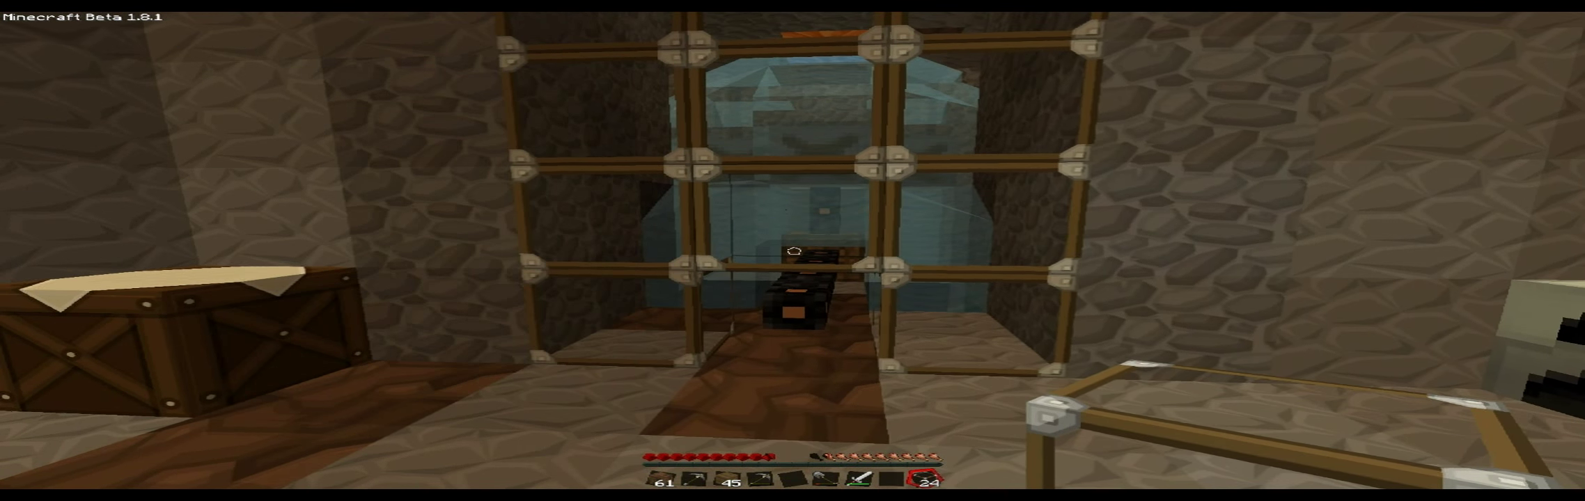
{"action": "mouse_move", "coordinate": [793, 251]}
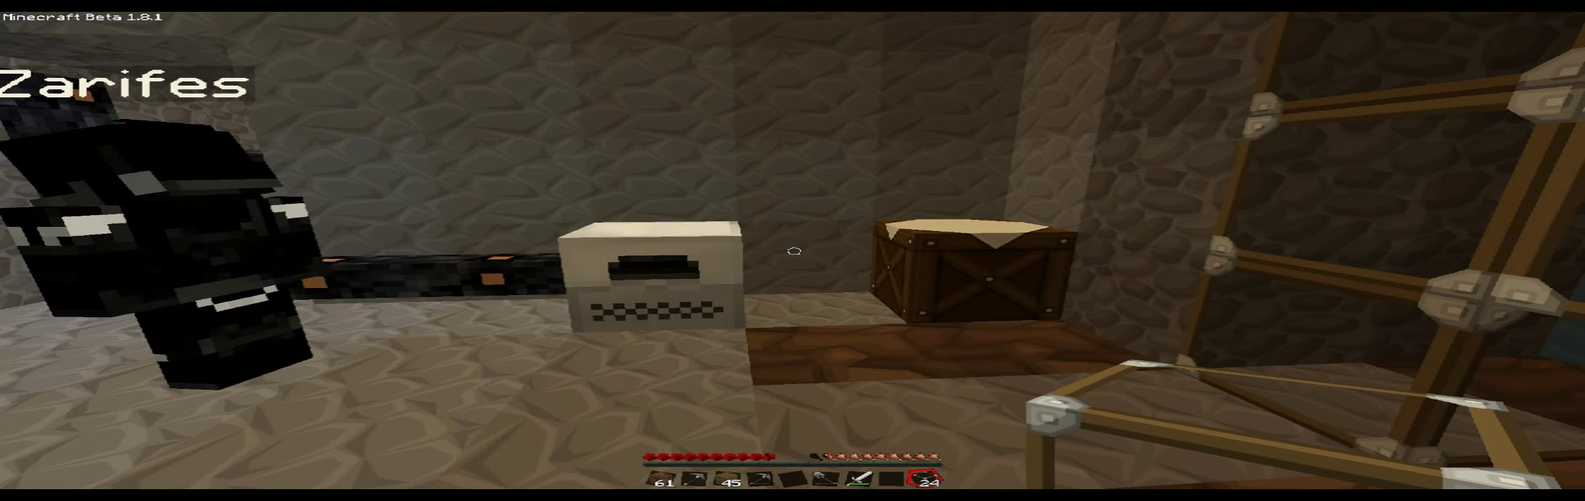
{"action": "mouse_move", "coordinate": [795, 252]}
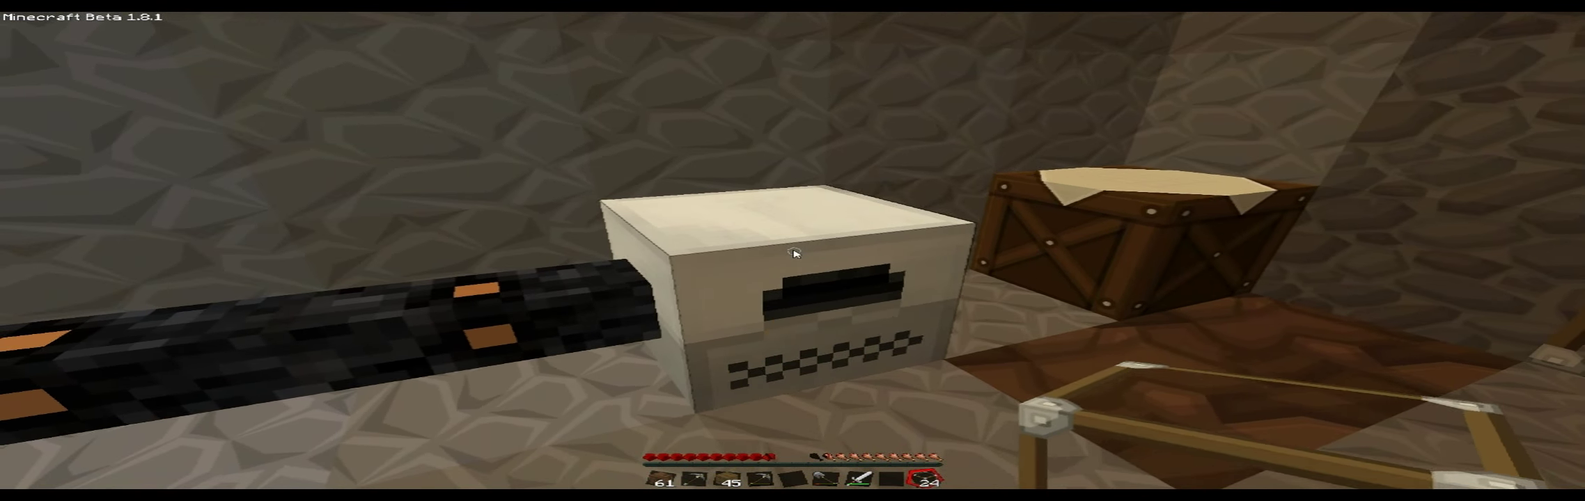
{"action": "mouse_move", "coordinate": [794, 254]}
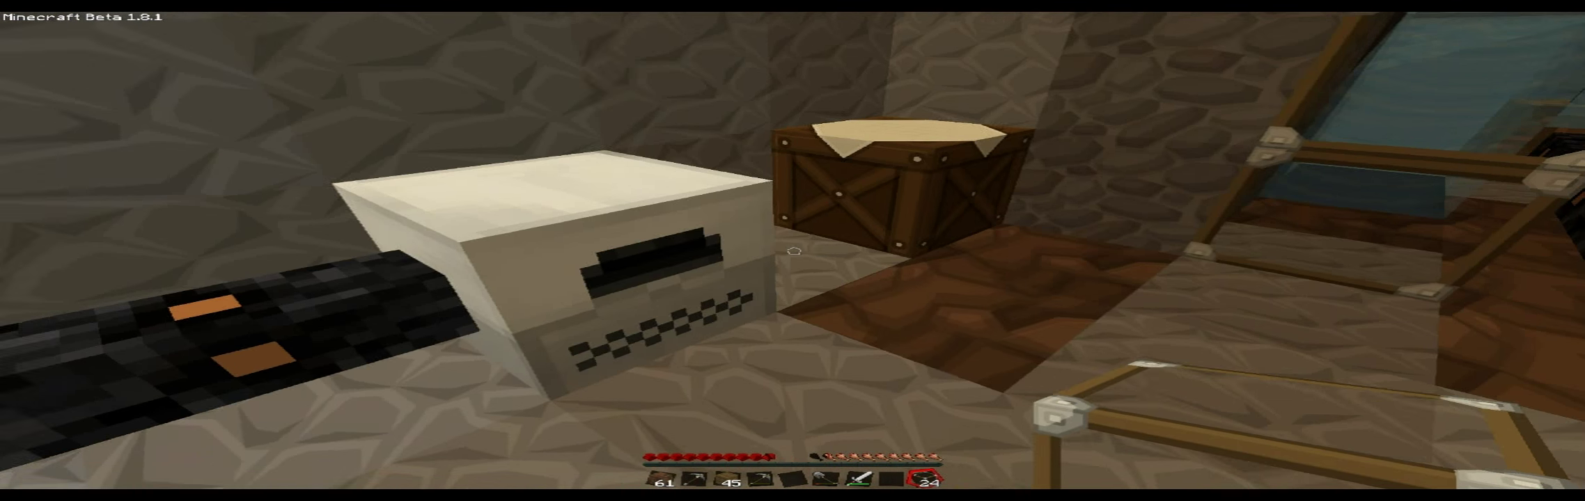
{"action": "mouse_move", "coordinate": [792, 251]}
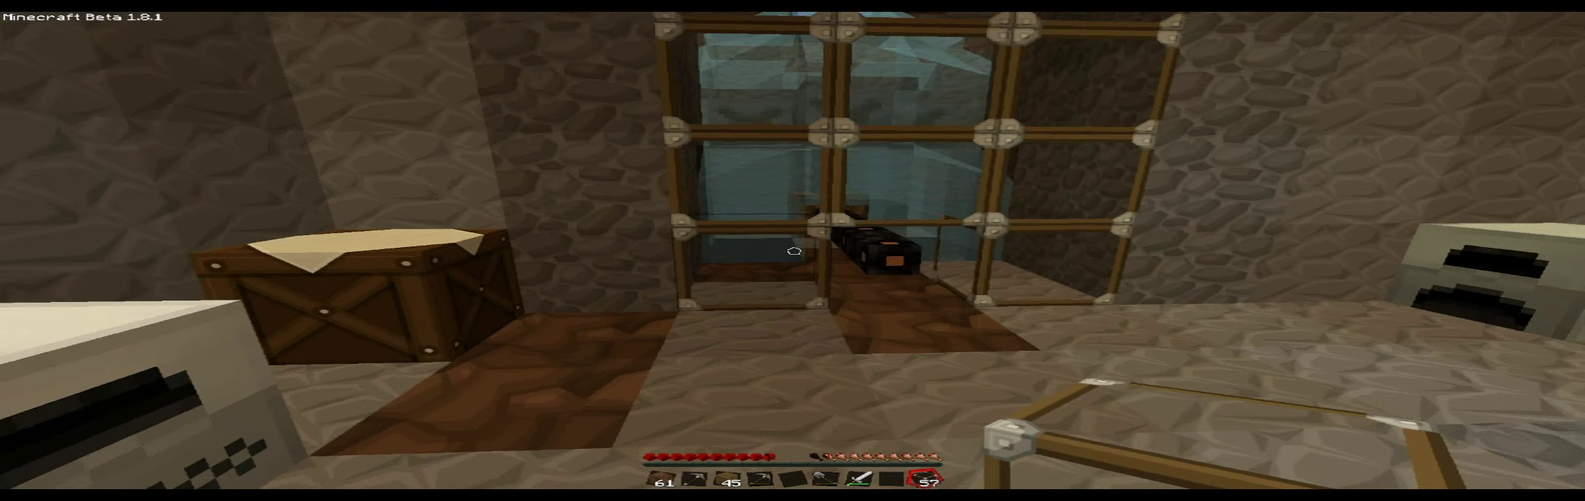
{"action": "mouse_move", "coordinate": [792, 251]}
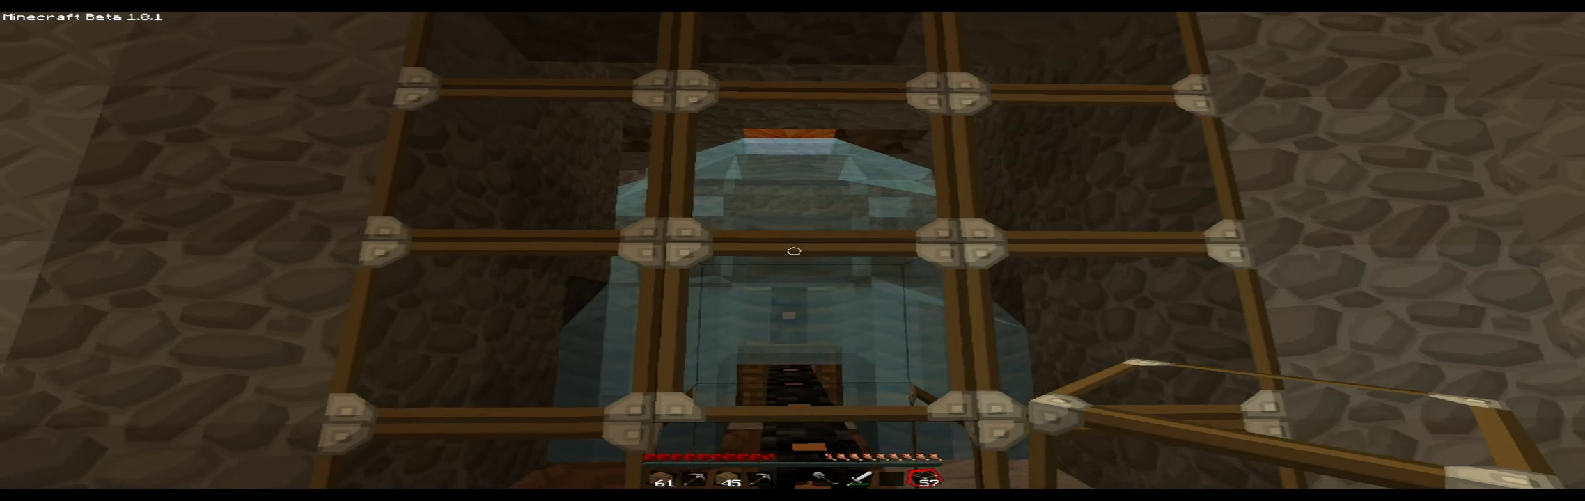
{"action": "mouse_move", "coordinate": [793, 252]}
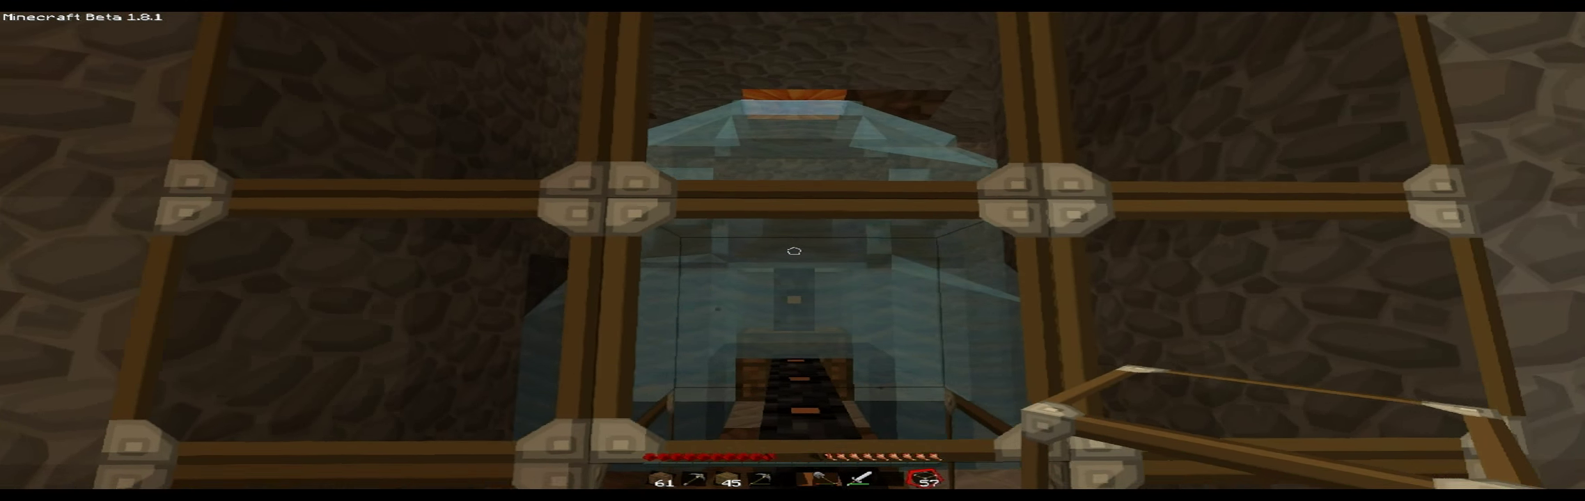
{"action": "mouse_move", "coordinate": [793, 250]}
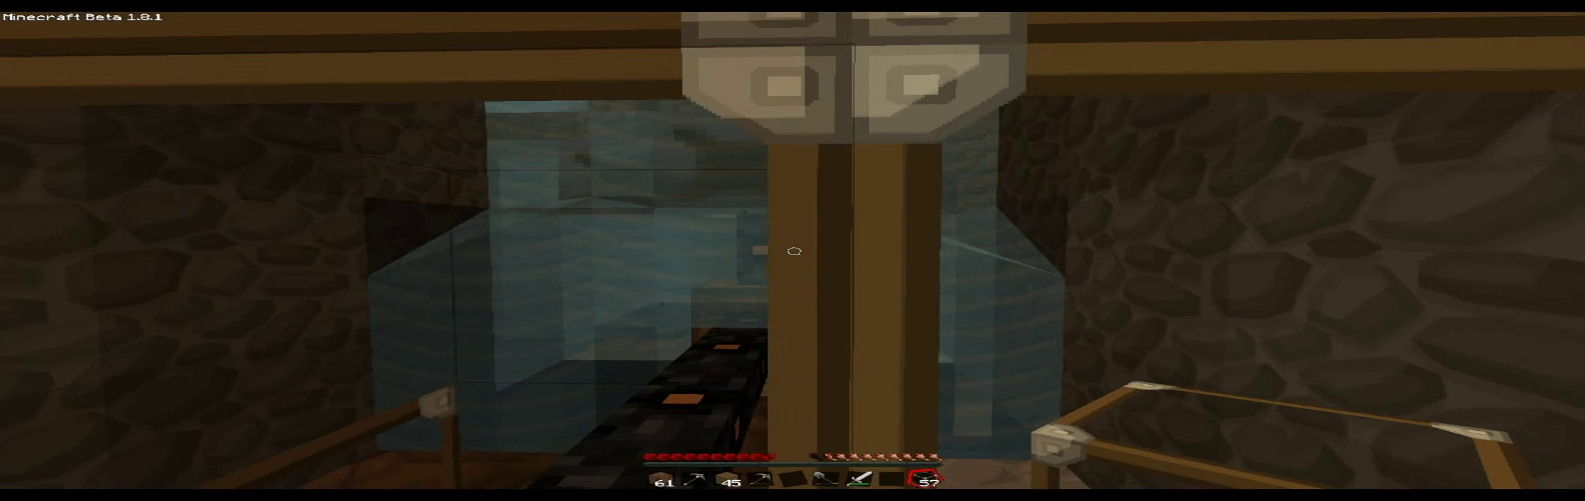
{"action": "mouse_move", "coordinate": [792, 251]}
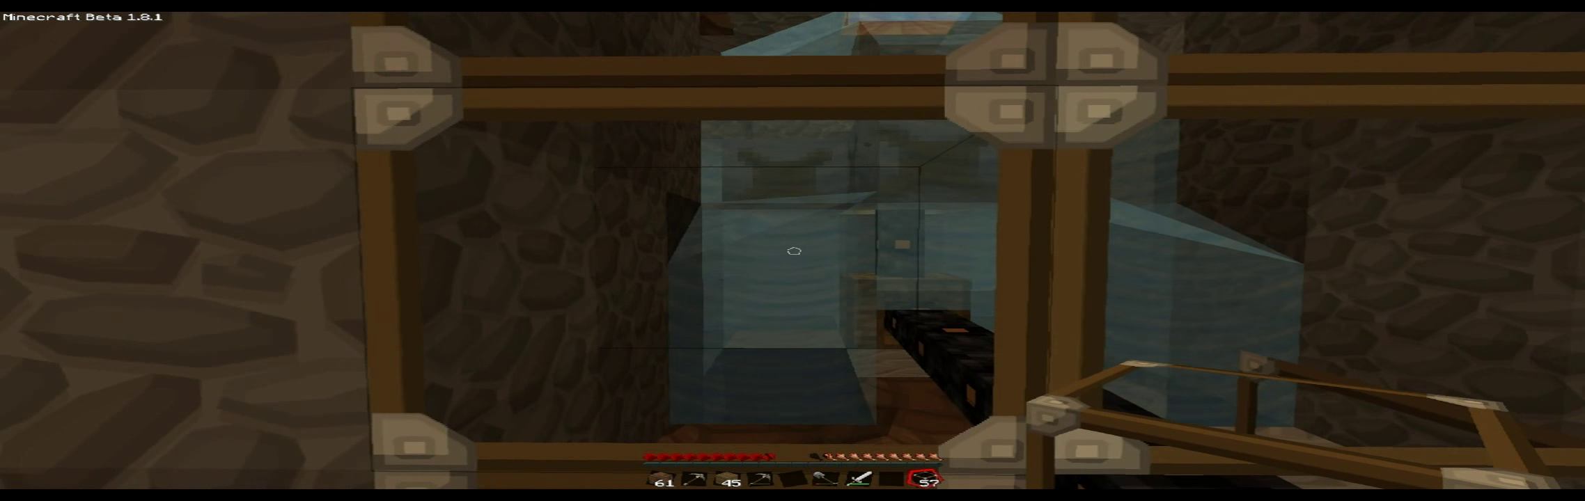
{"action": "mouse_move", "coordinate": [794, 252]}
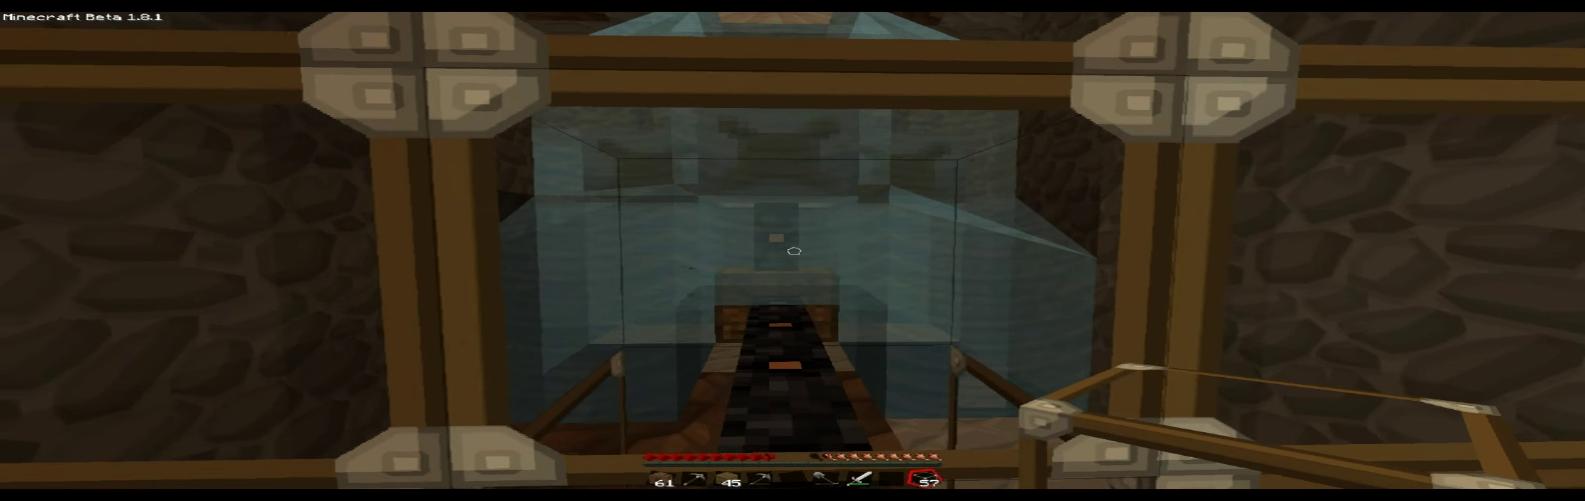
{"action": "mouse_move", "coordinate": [794, 250]}
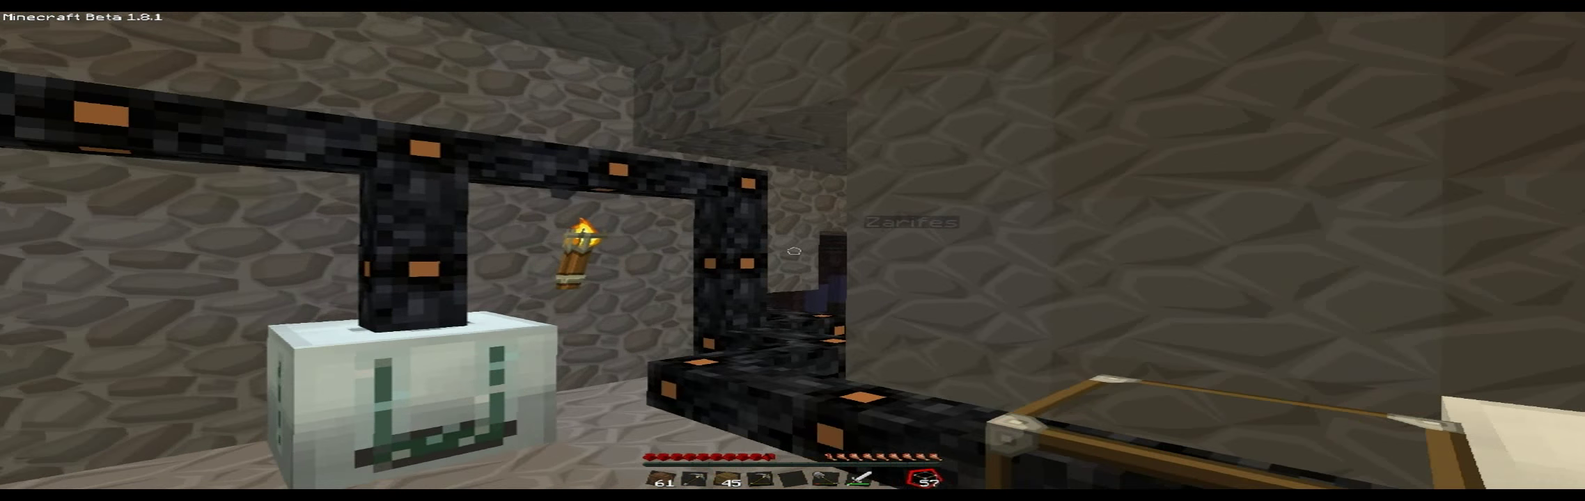
{"action": "mouse_move", "coordinate": [792, 252]}
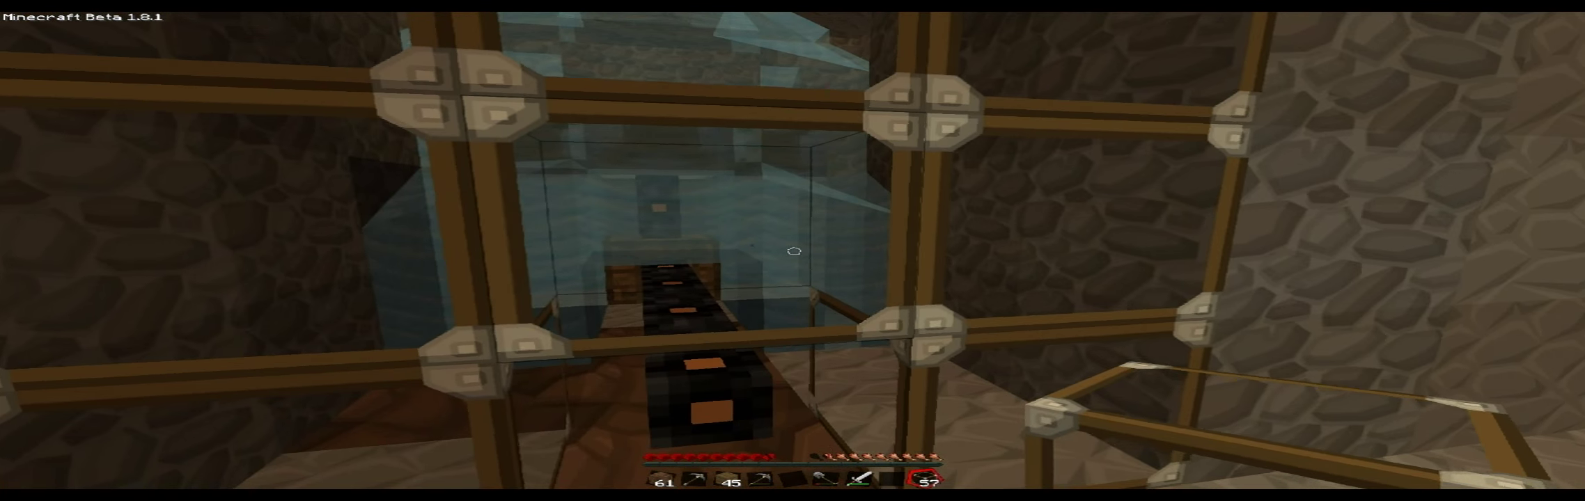
{"action": "mouse_move", "coordinate": [793, 250]}
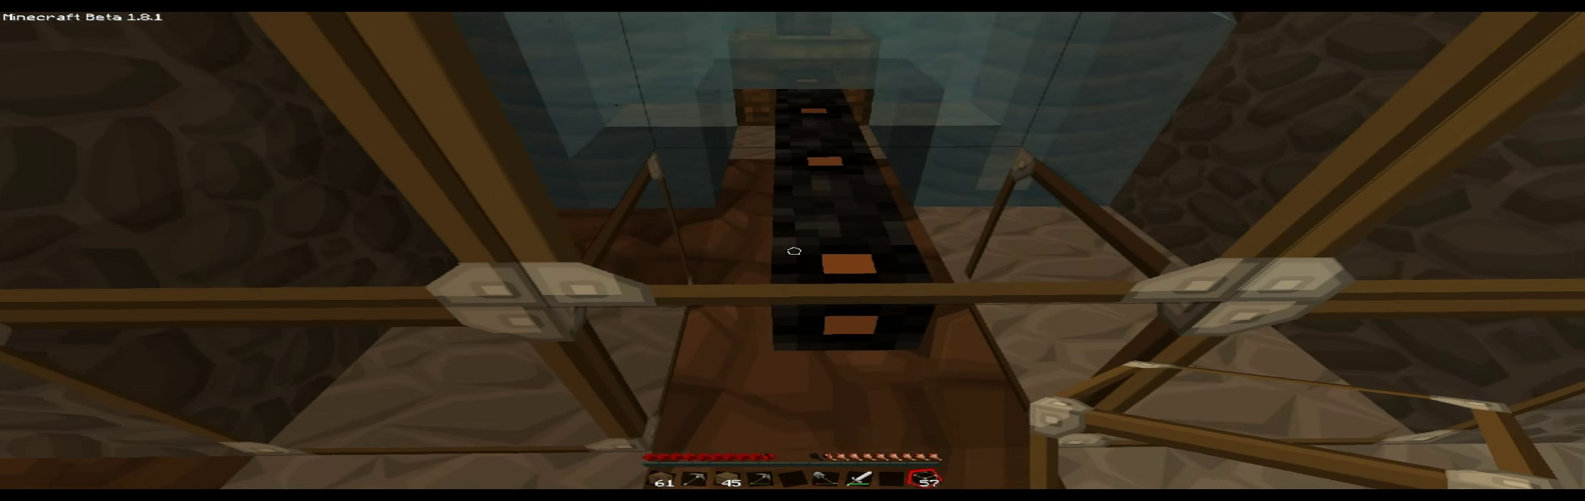